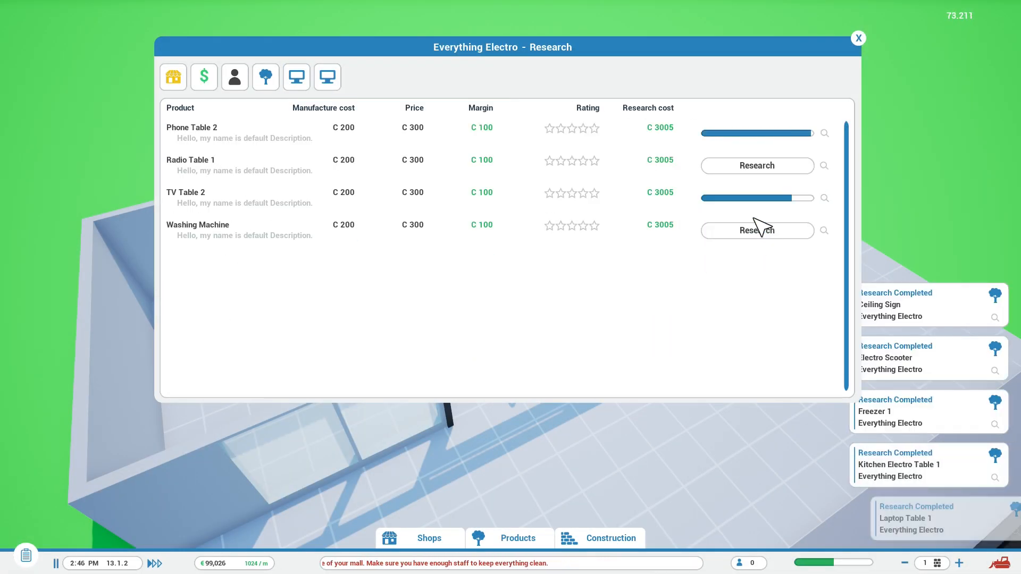
- Research the Washing Machine for Everything Electro and close the Research window
{"action": "left_click", "coordinate": [858, 38]}
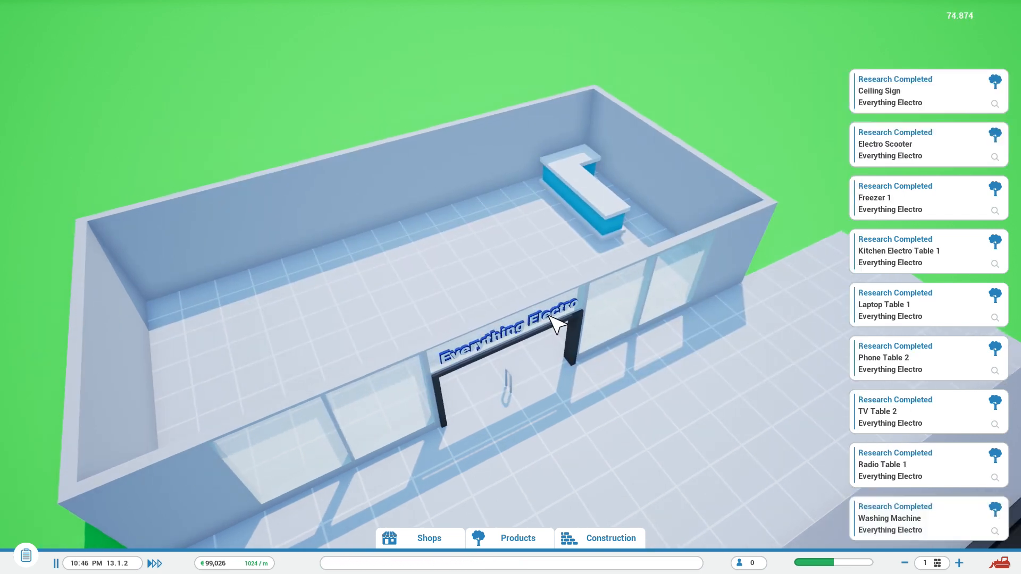
{"action": "left_click", "coordinate": [518, 538]}
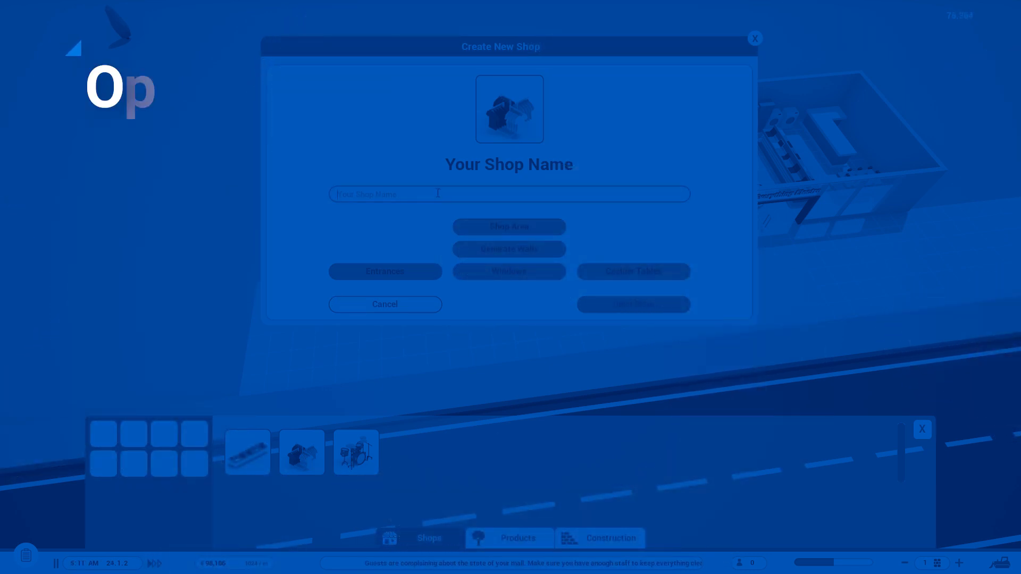
- Name the new shop 'Wearz' and begin placing its entrances
{"action": "type", "text": "Wearz"}
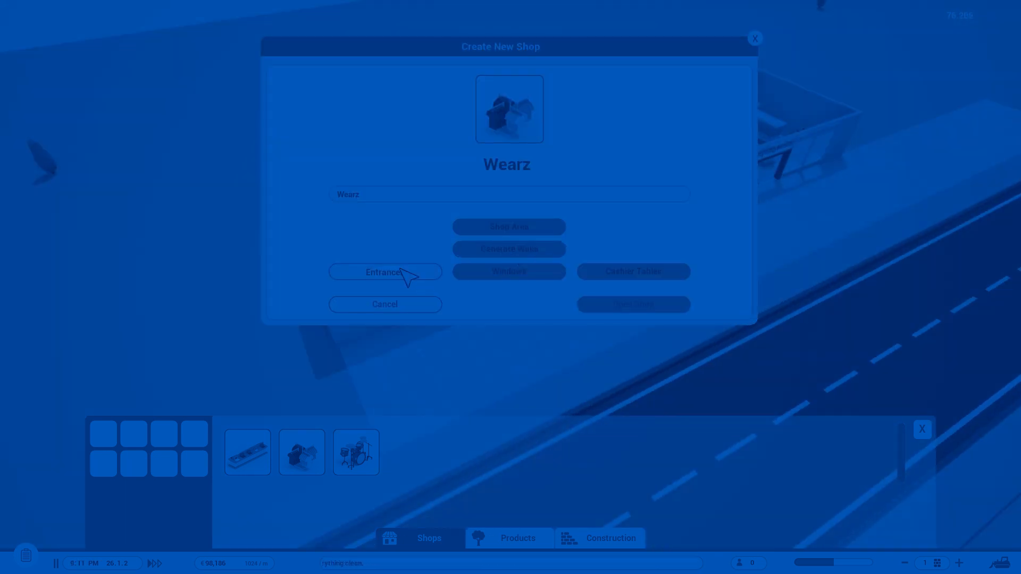
{"action": "left_click", "coordinate": [633, 304]}
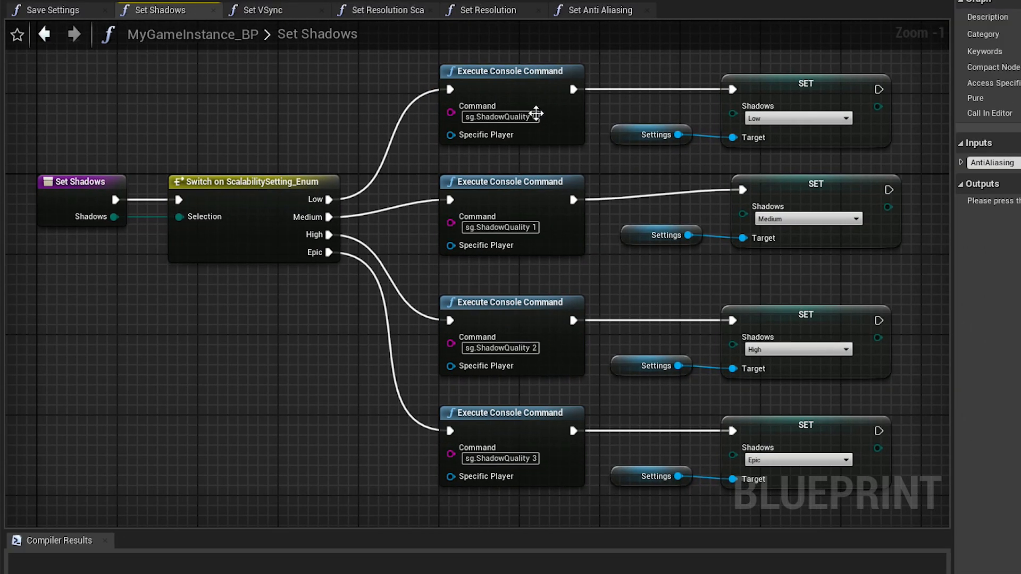
- Review the Set VSync, Set Resolution Scale and Set Resolution function graphs in MyGameInstance_BP
{"action": "left_click", "coordinate": [278, 10]}
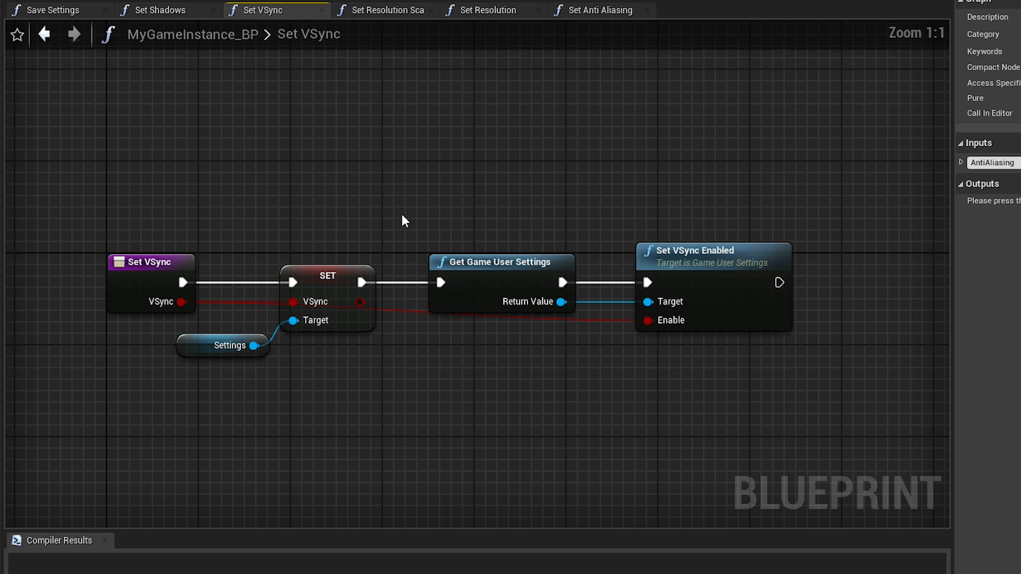
{"action": "left_click", "coordinate": [385, 9]}
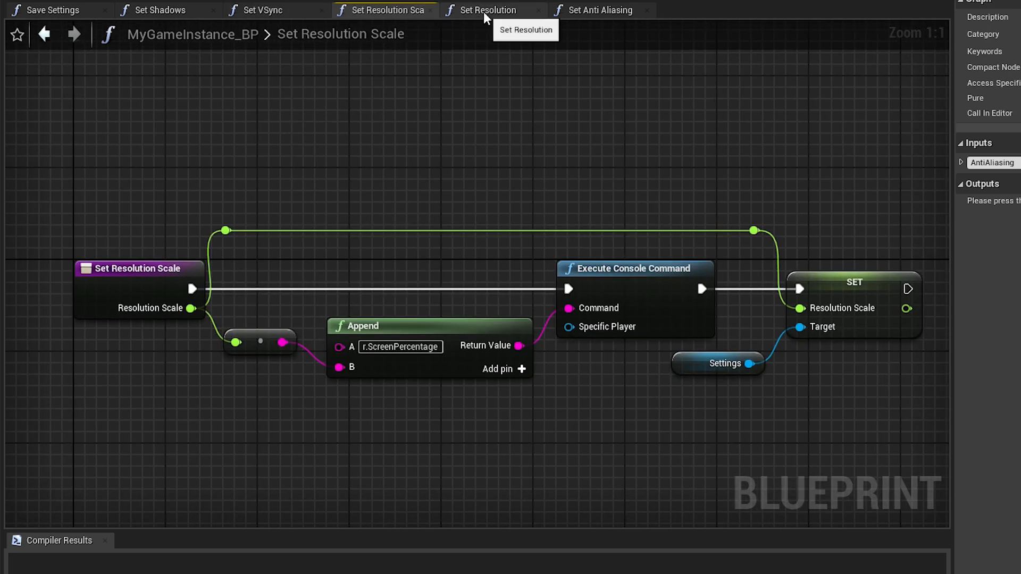
{"action": "left_click", "coordinate": [483, 9]}
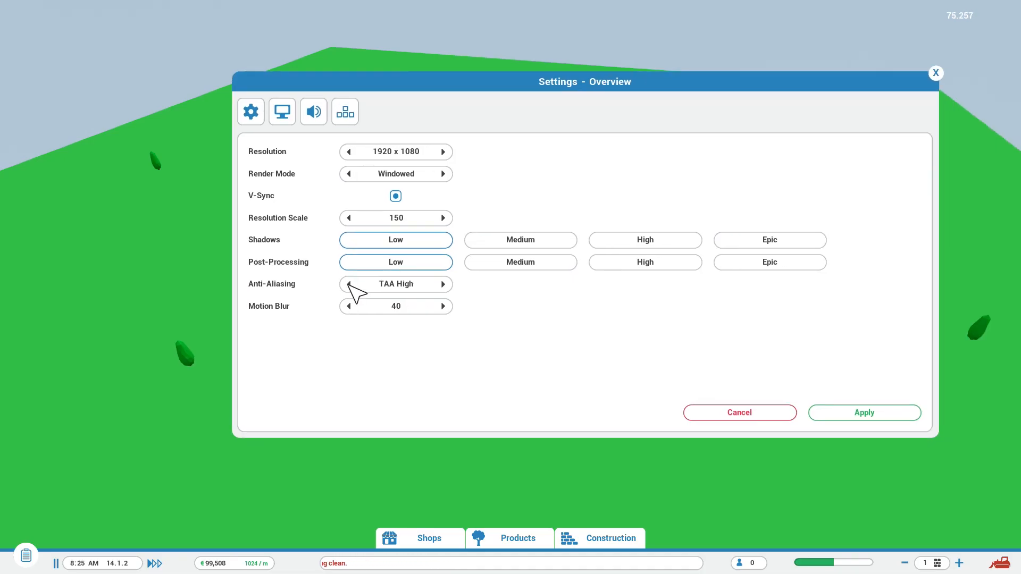
- Set Anti-Aliasing to Off in Settings - Overview and close the menu
{"action": "left_click", "coordinate": [349, 284]}
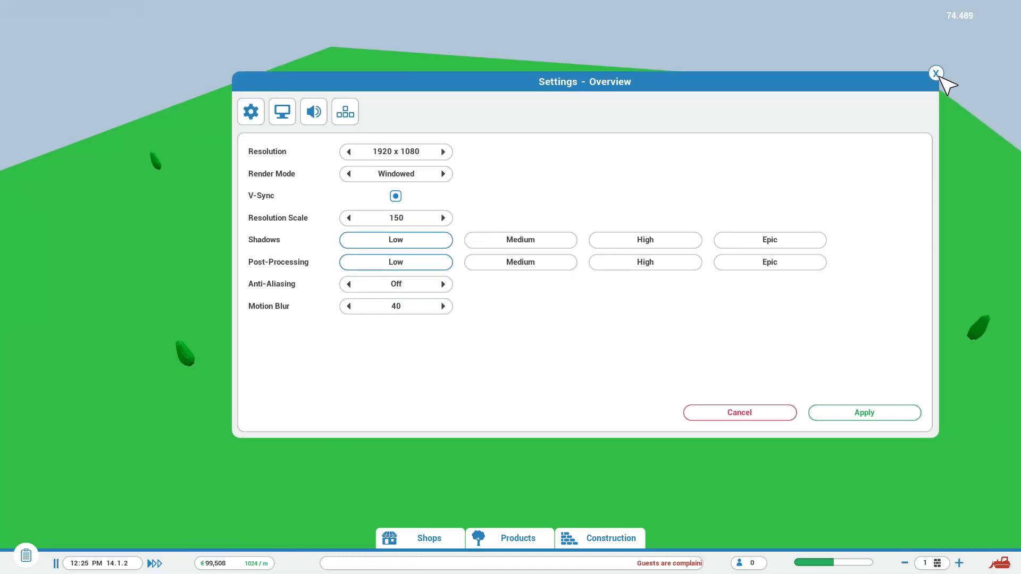
{"action": "left_click", "coordinate": [935, 72]}
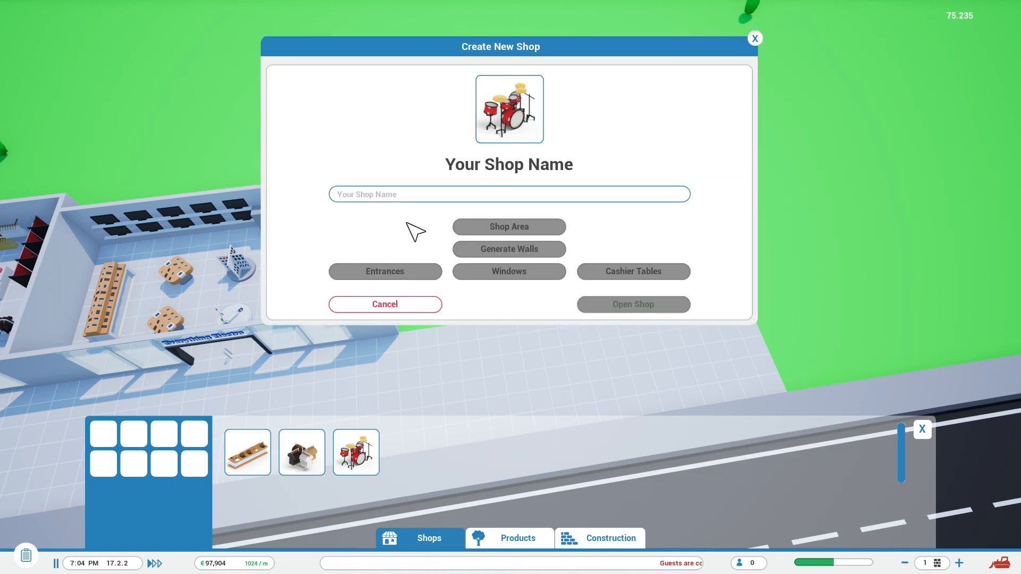
- Enter 'Mu' as the start of the drum-kit shop's name
{"action": "type", "text": "Mu"}
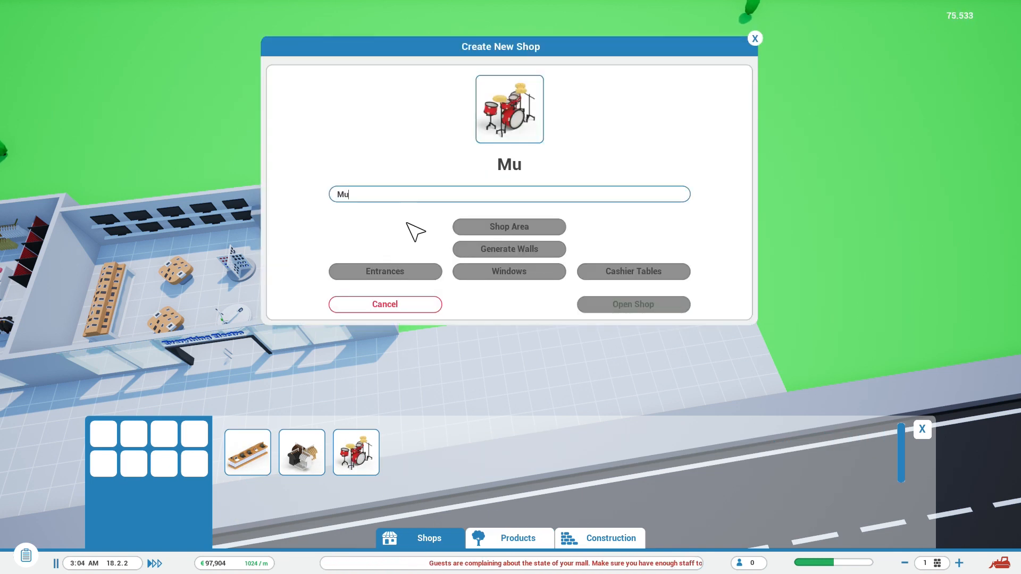